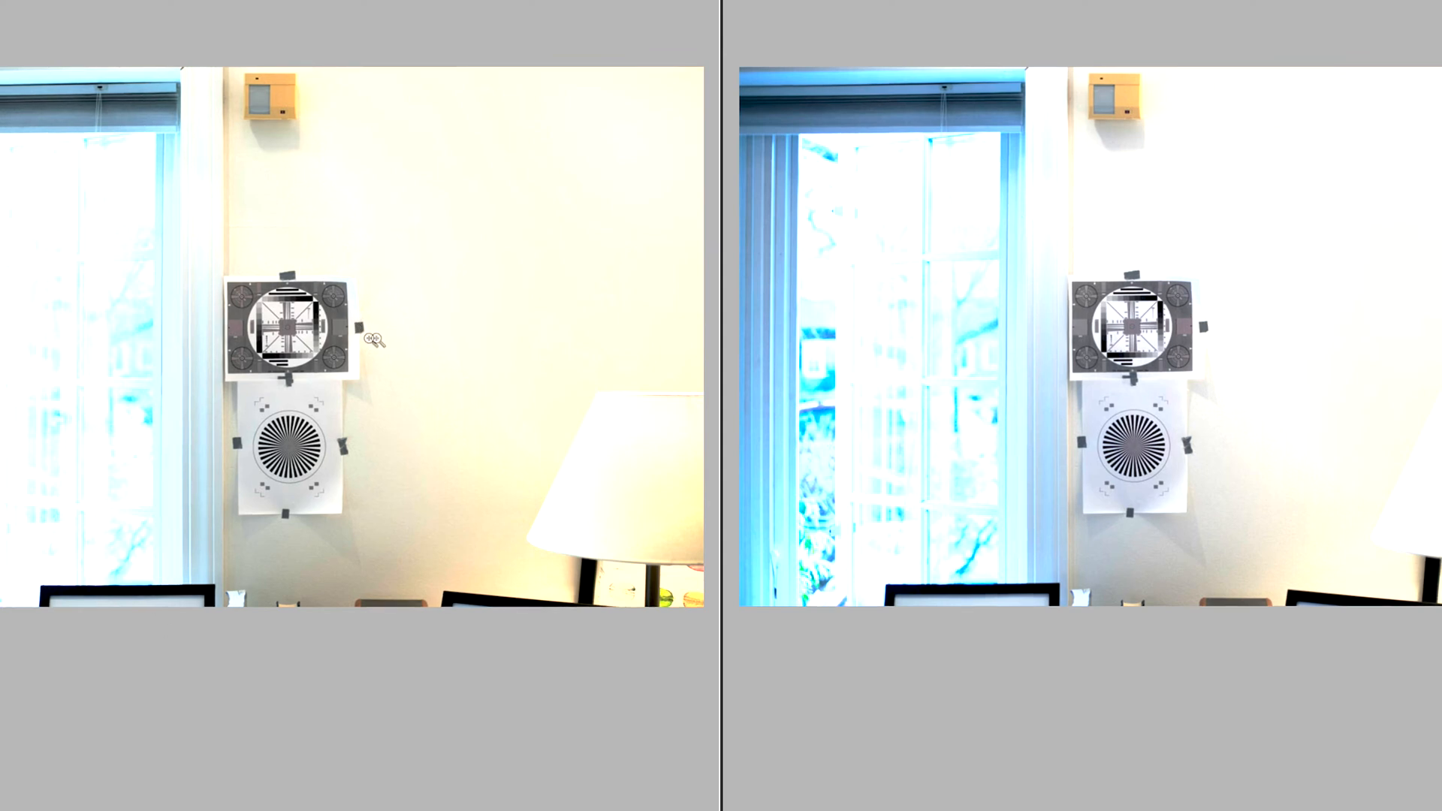
pyautogui.moveTo(576, 428)
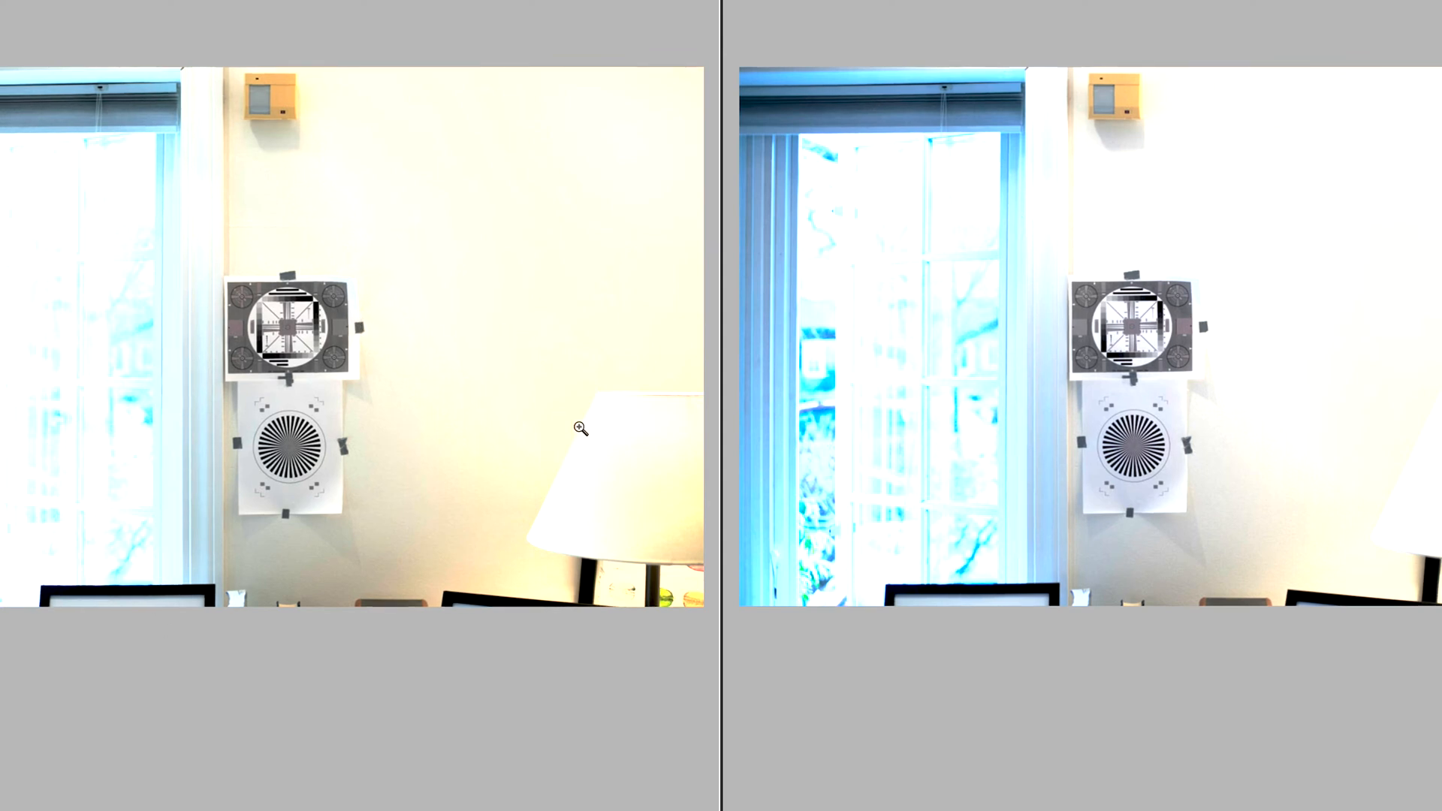
pyautogui.moveTo(66, 397)
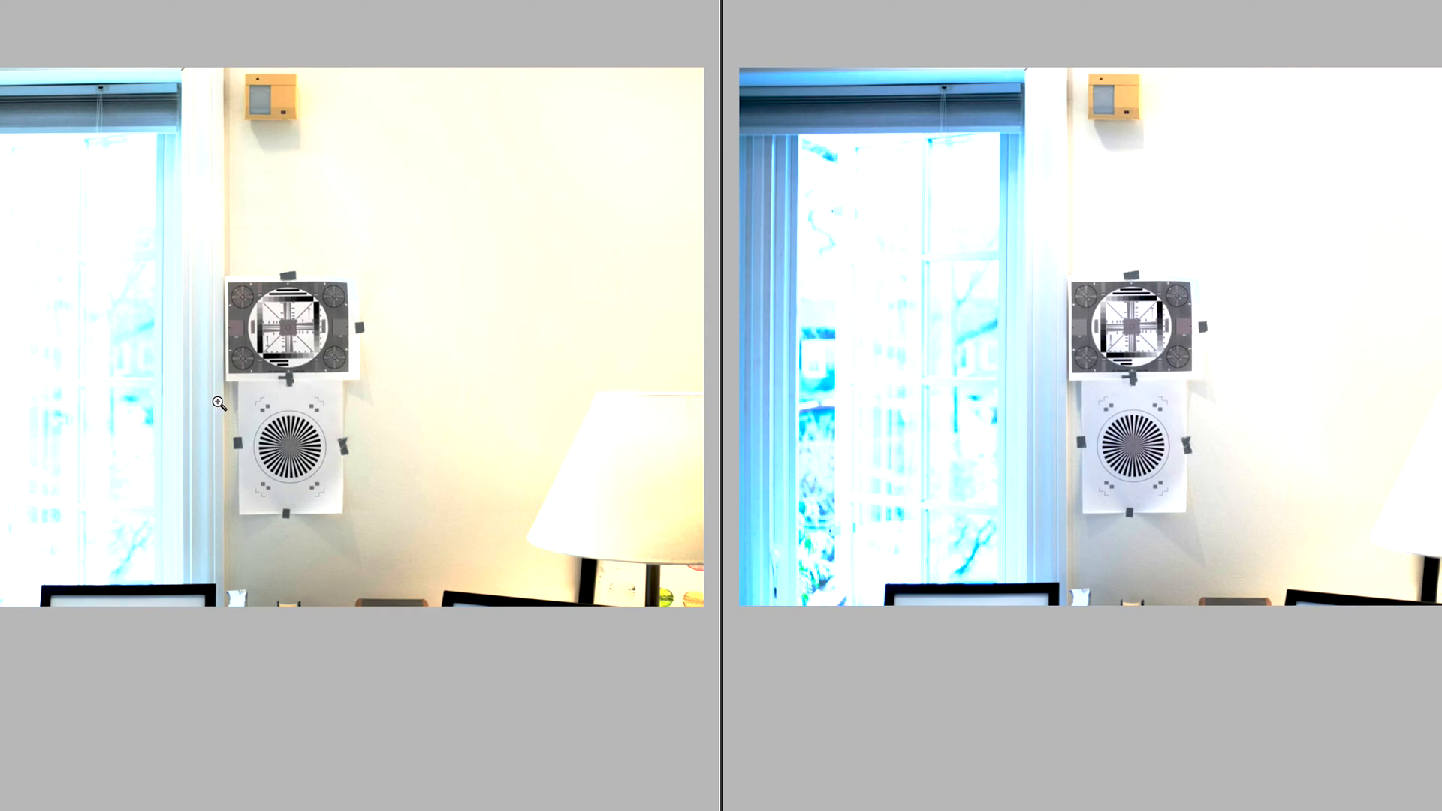
pyautogui.moveTo(489, 378)
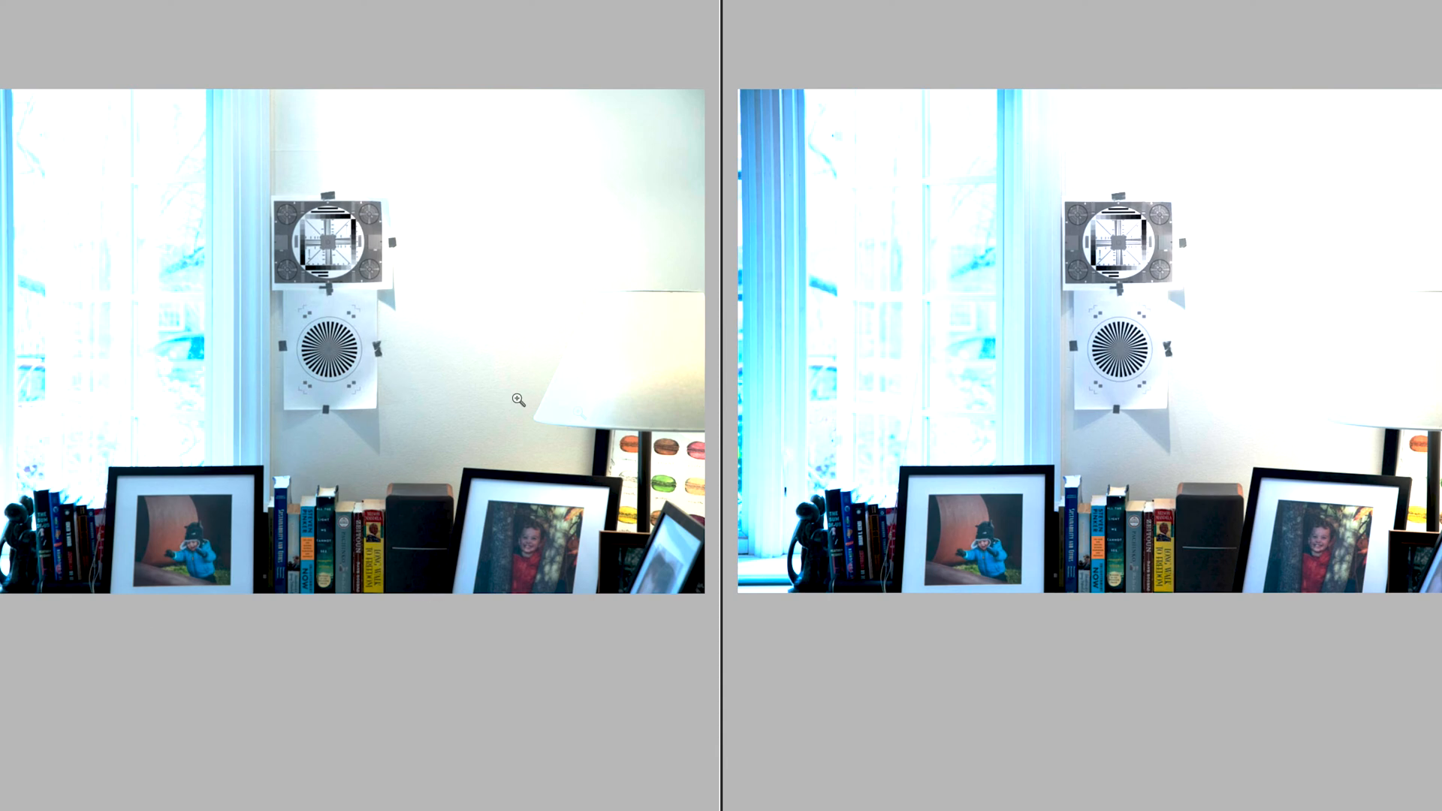
pyautogui.moveTo(427, 405)
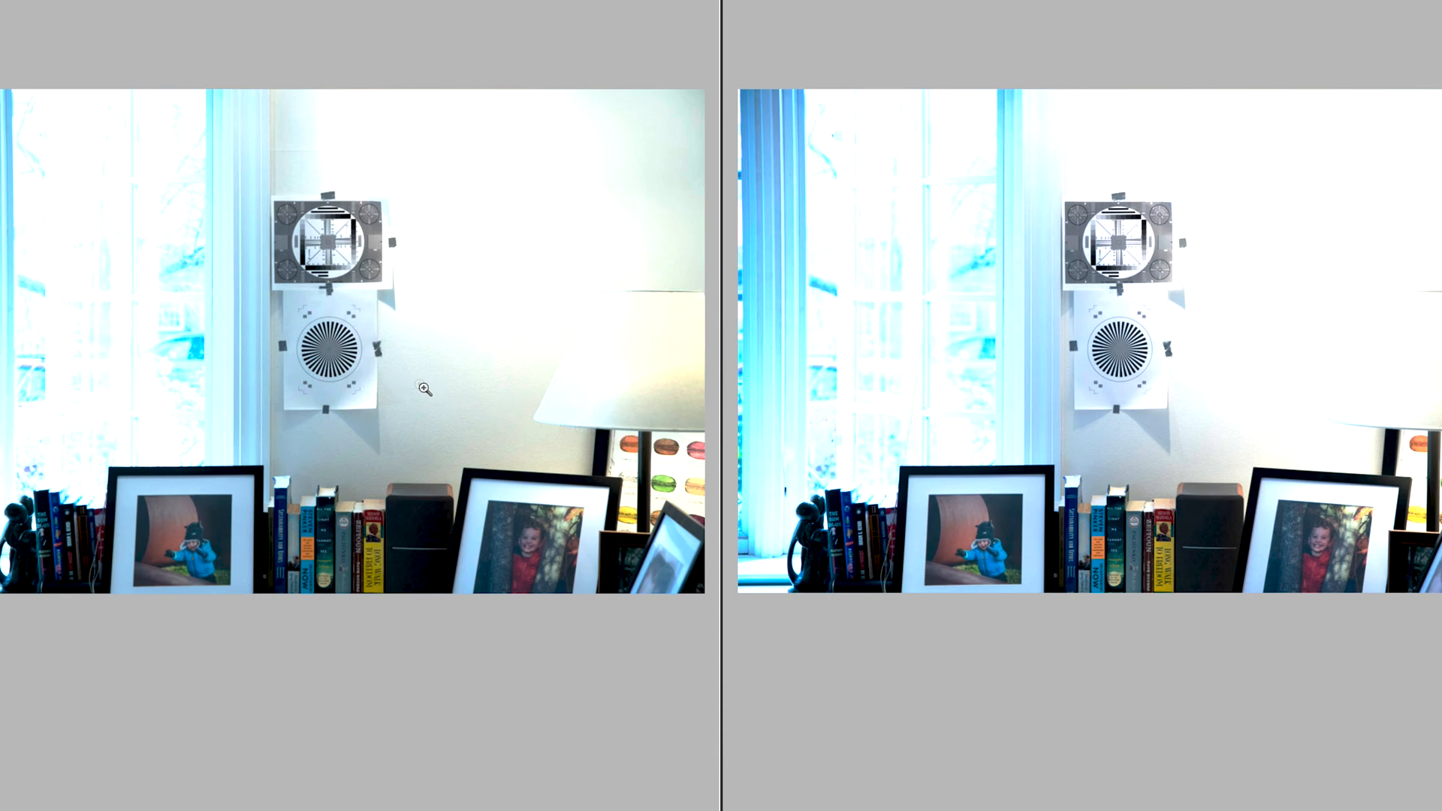